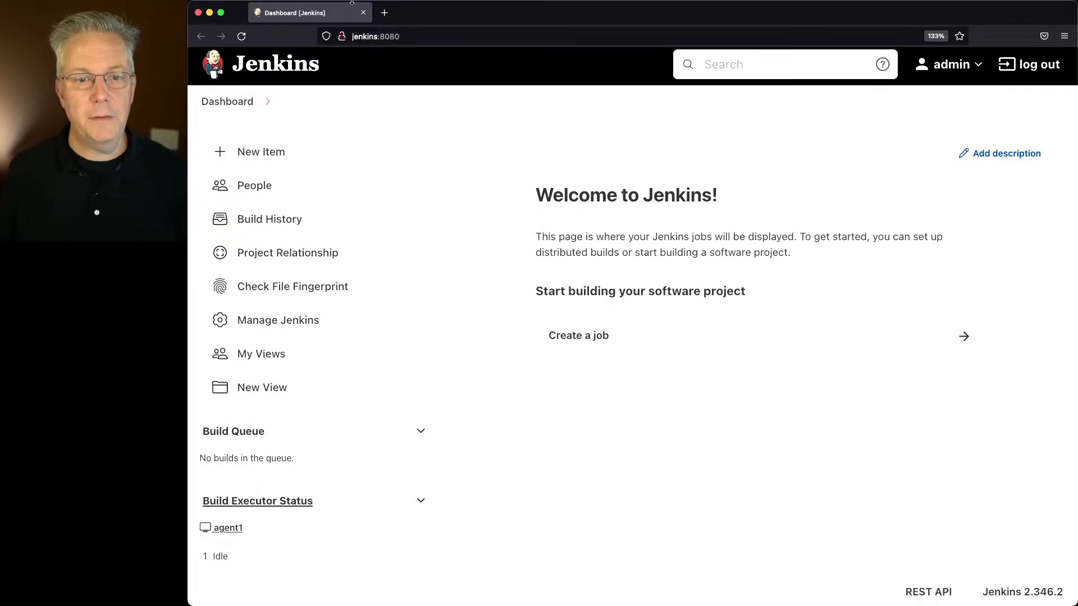
Step: Create a new Pipeline job named text-job, landing on its configuration page
click(261, 152)
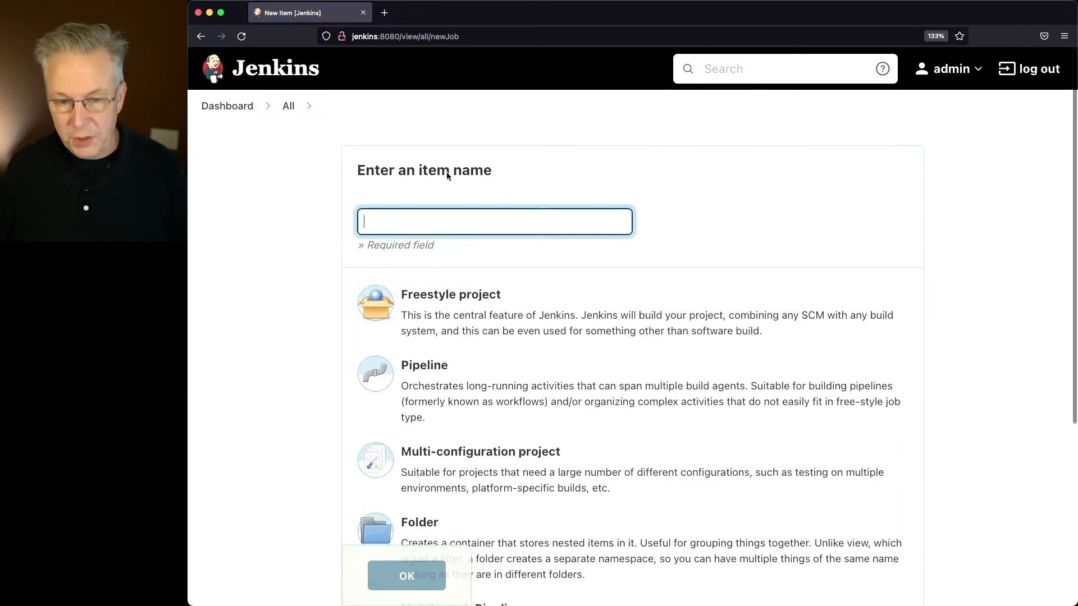
text(text-job)
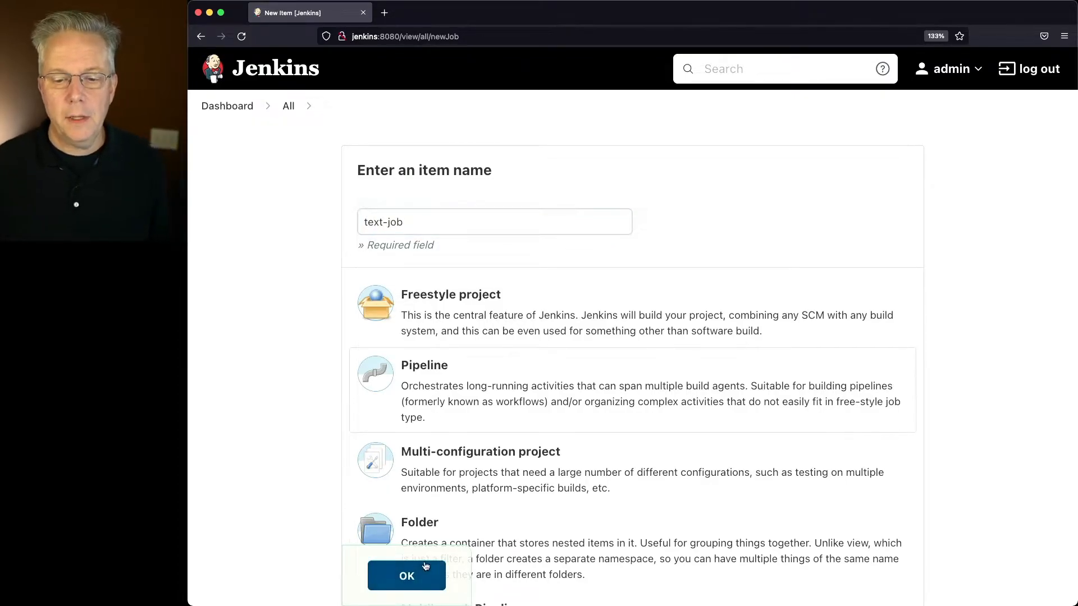
click(406, 576)
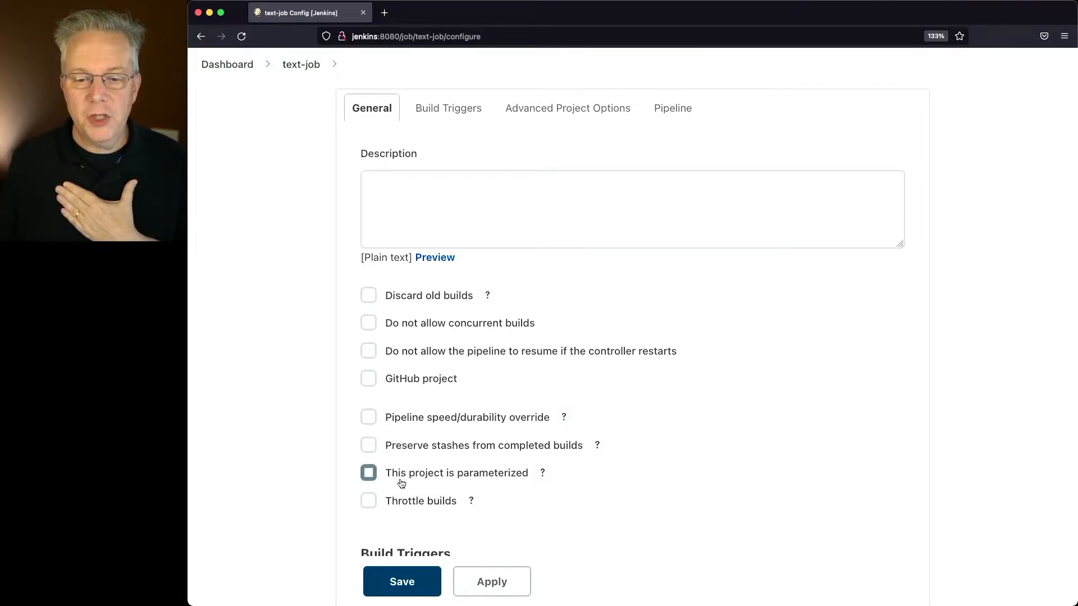
Step: Mark text-job as parameterized and review the available parameter types without adding one
click(368, 473)
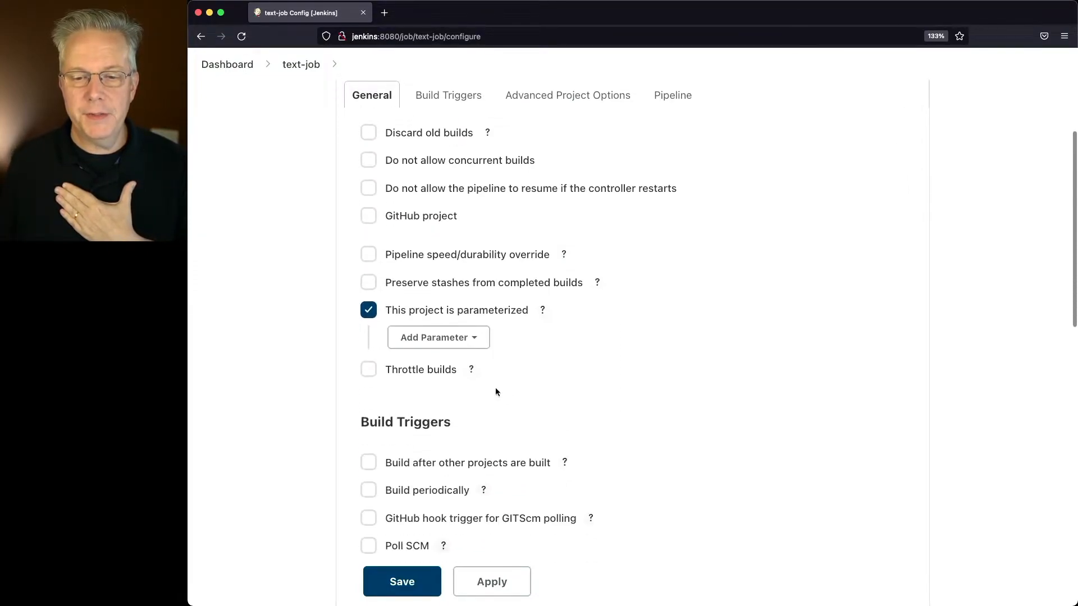
click(437, 336)
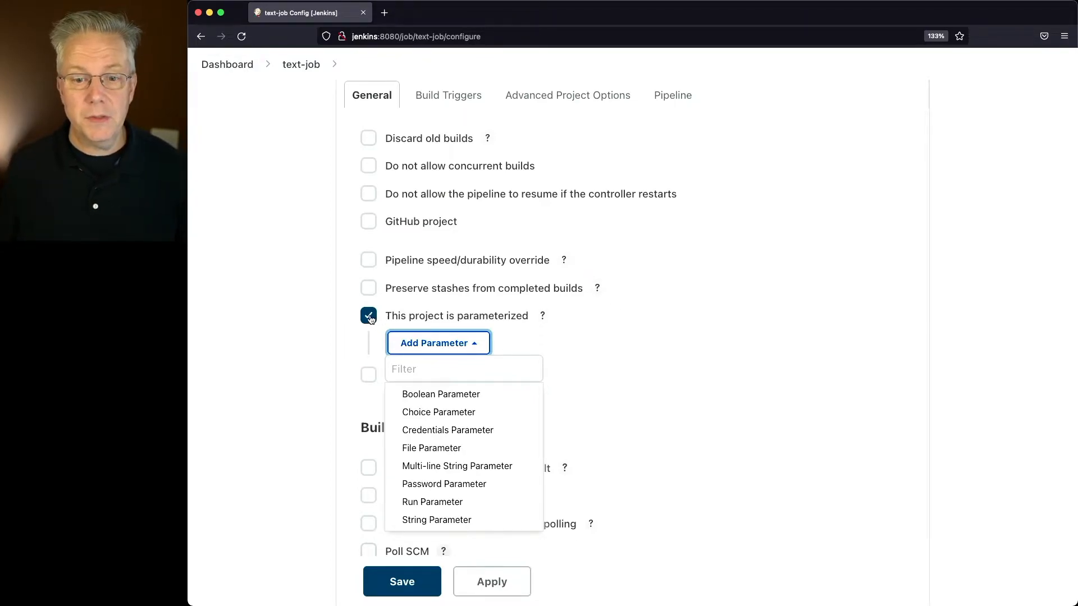
click(449, 94)
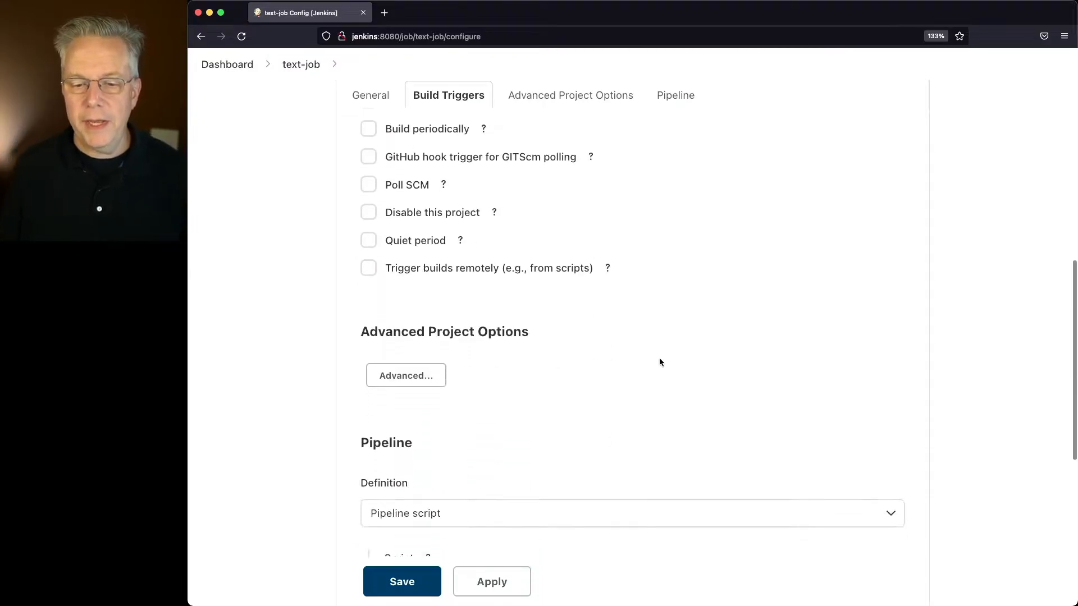
Step: Fill the Pipeline script box with the Hello World sample script
click(672, 95)
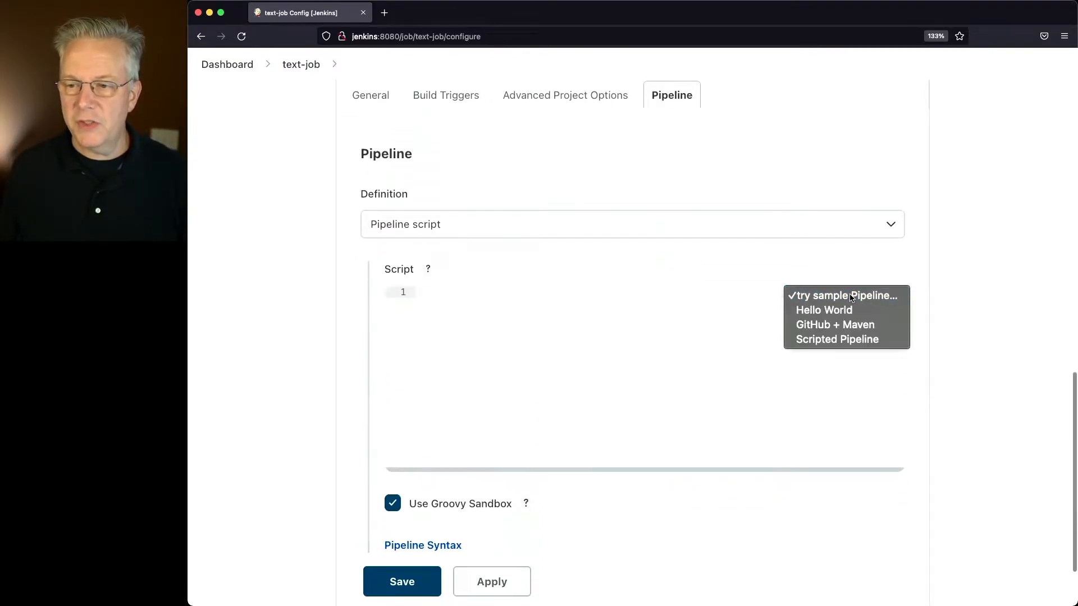
click(823, 310)
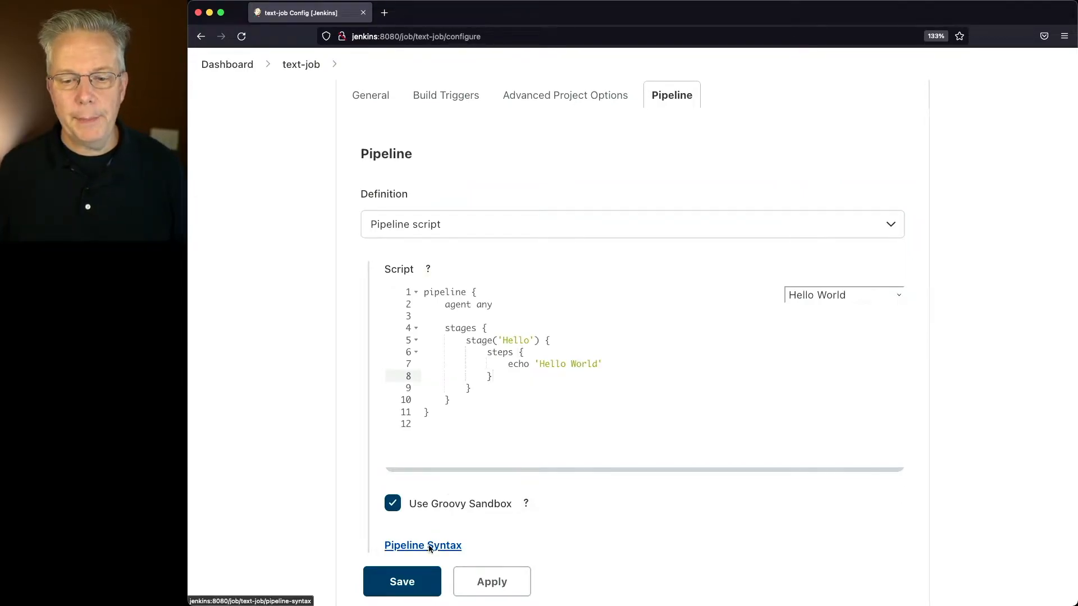
Step: In the Declarative Directive Generator, add a parameters directive with a Multi-line String Parameter
click(423, 545)
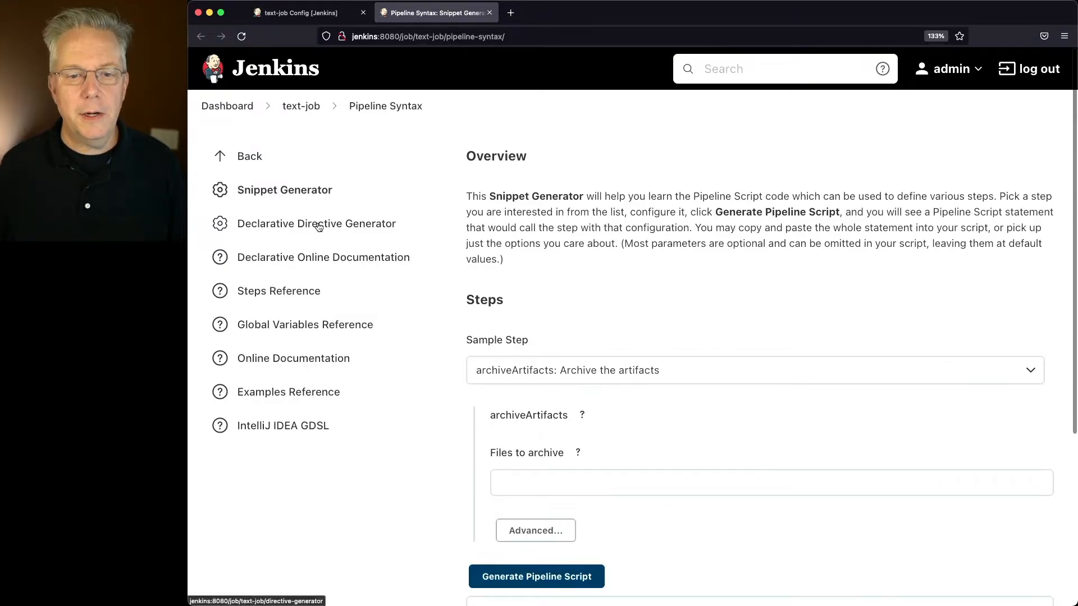
click(317, 224)
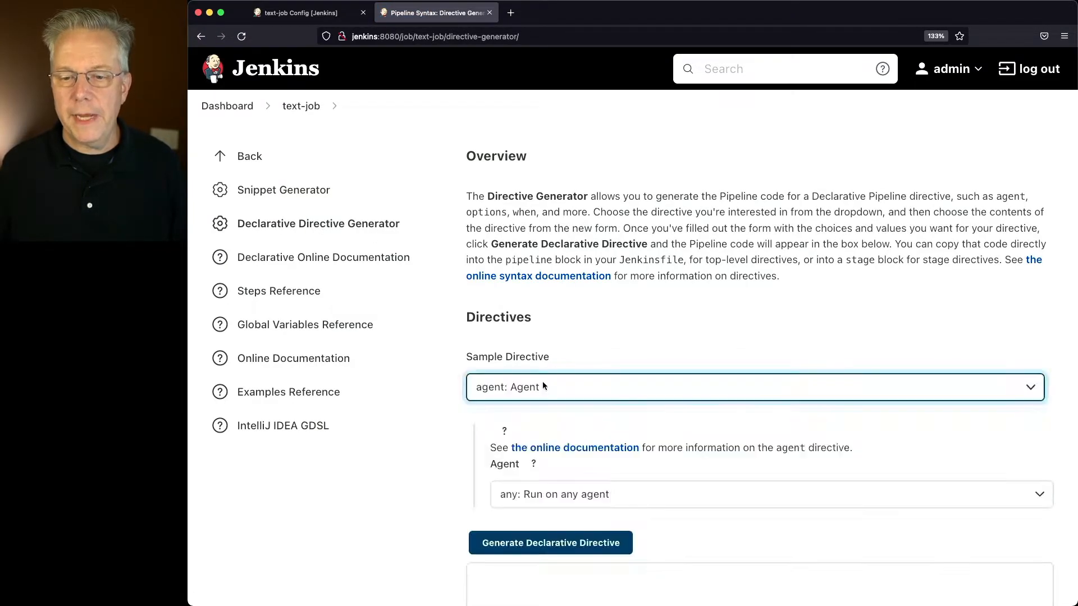
click(754, 386)
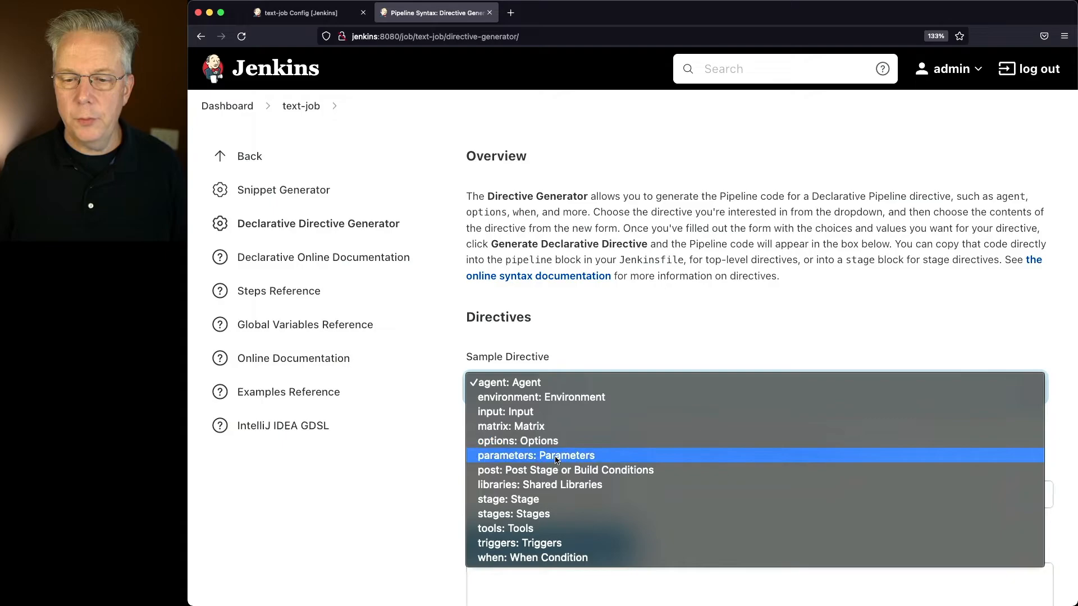
click(536, 455)
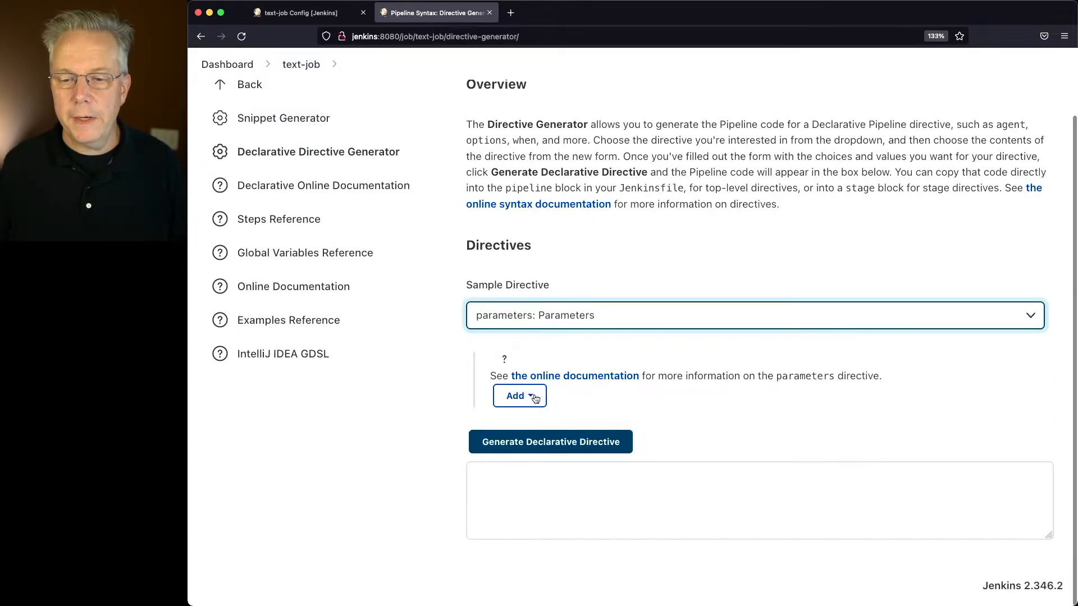
click(516, 395)
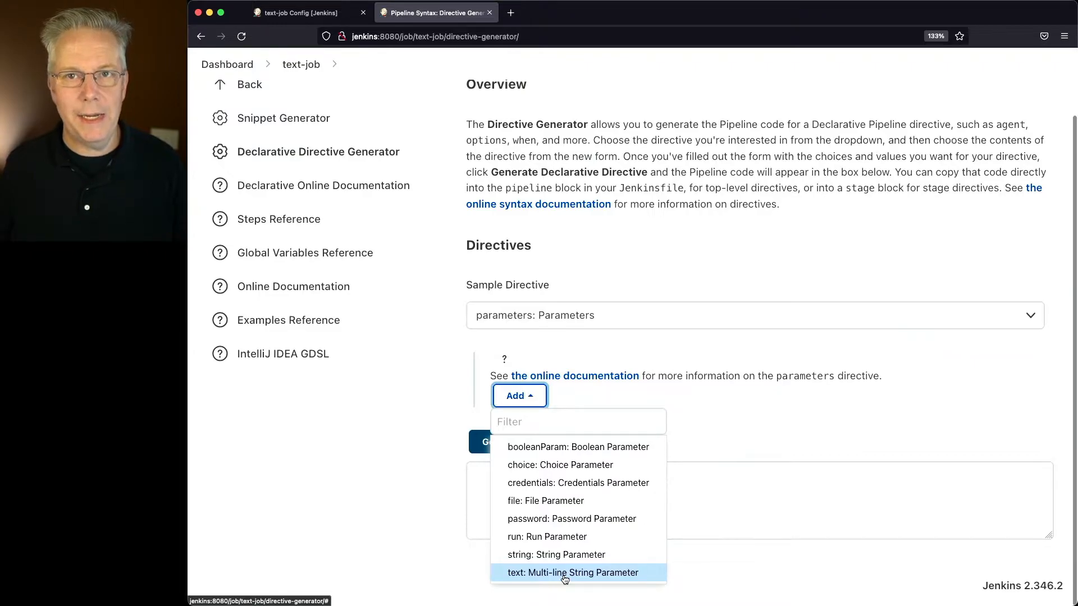
click(573, 573)
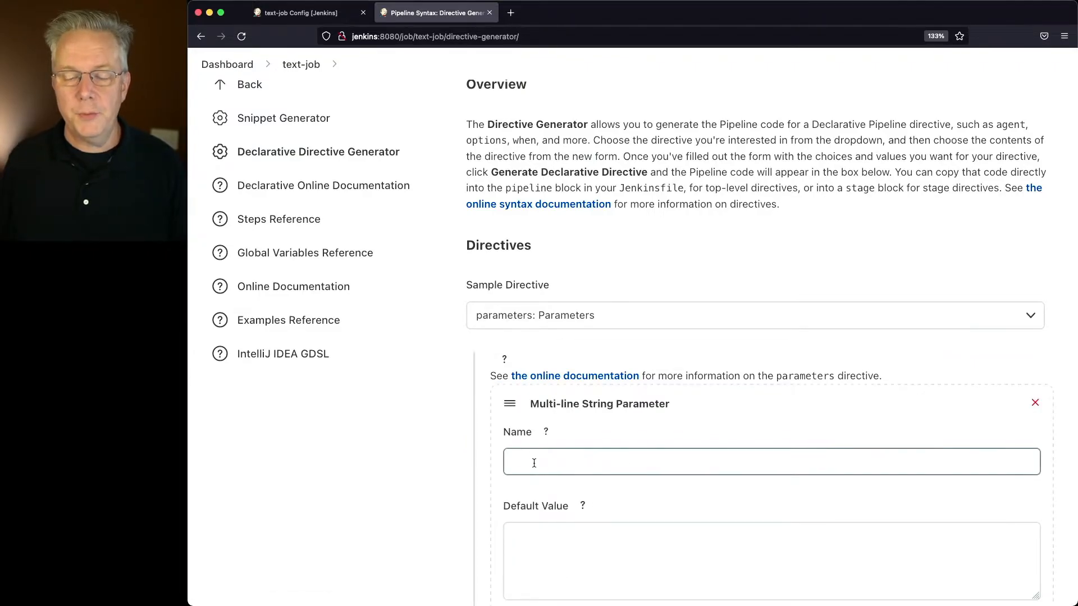
Step: Name the parameter MTEXT, describe it 'What is your story?' and generate the declarative directive
text(MT)
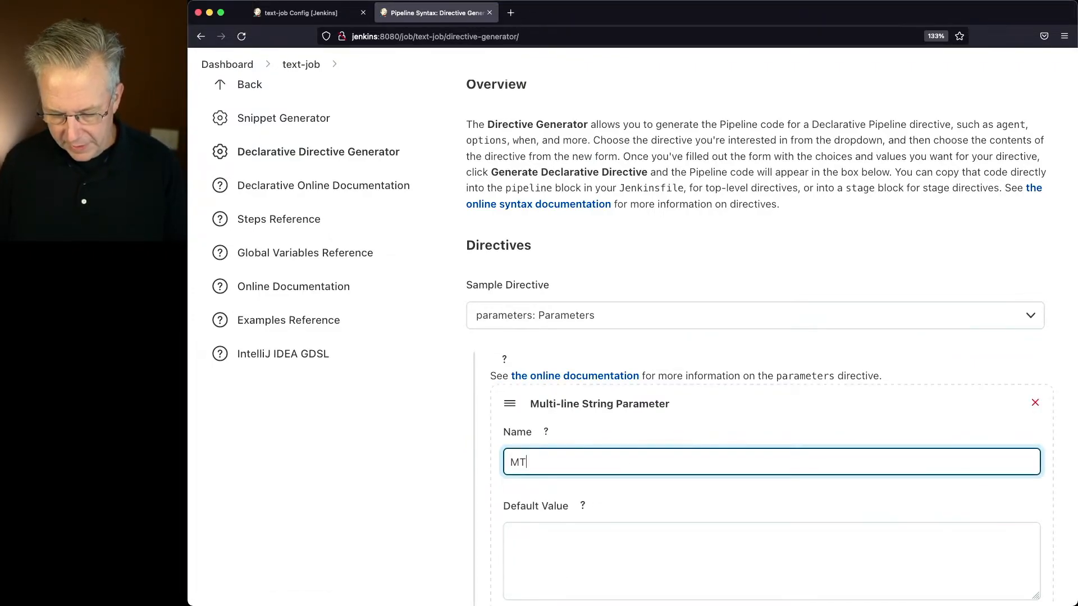
text(EXT)
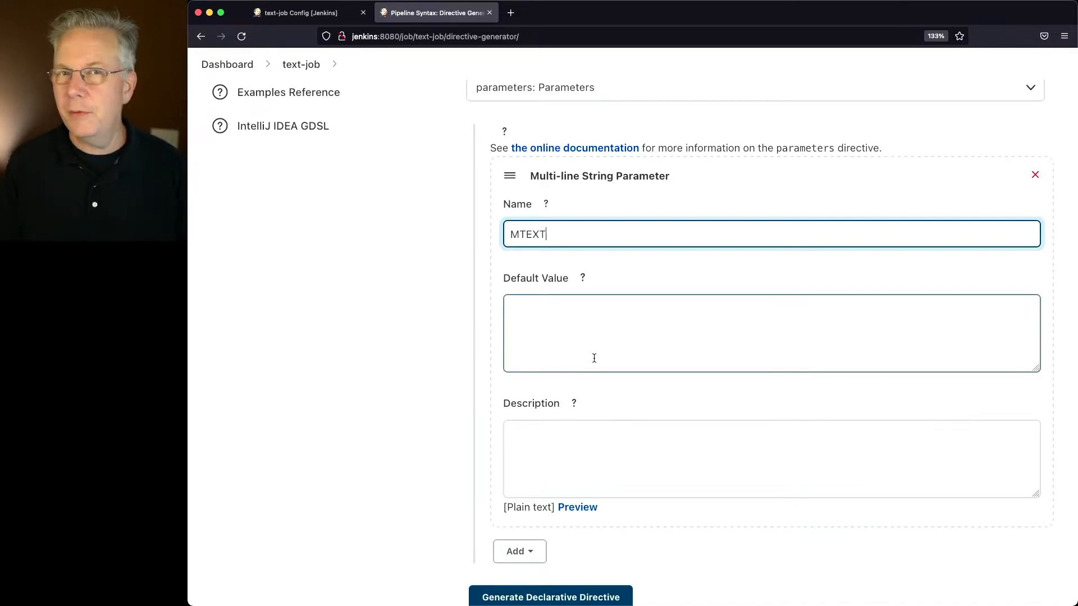
mouse_move(584, 357)
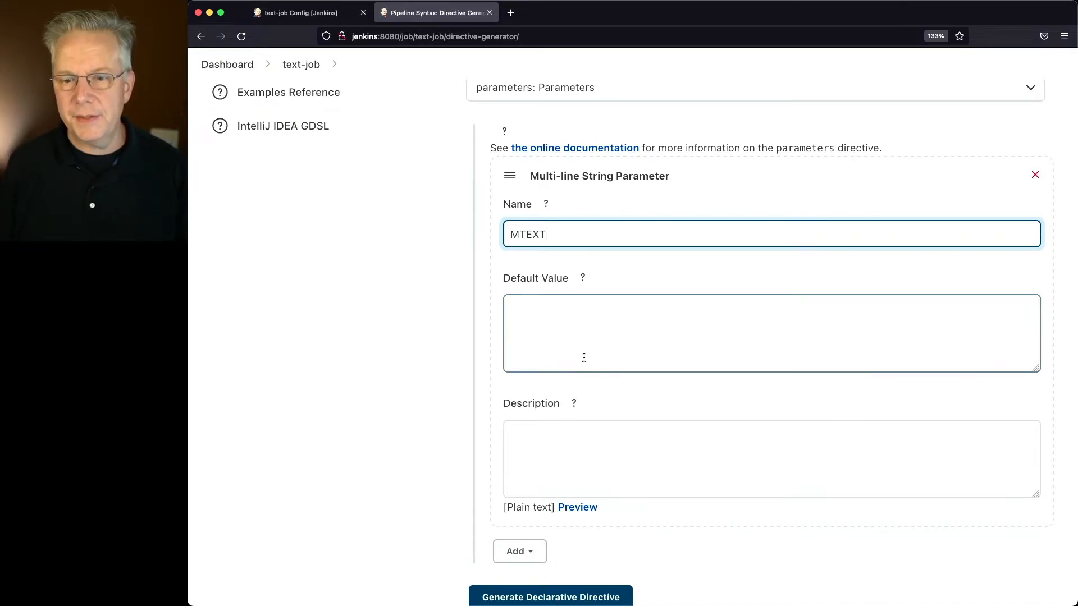
text(What is your story?)
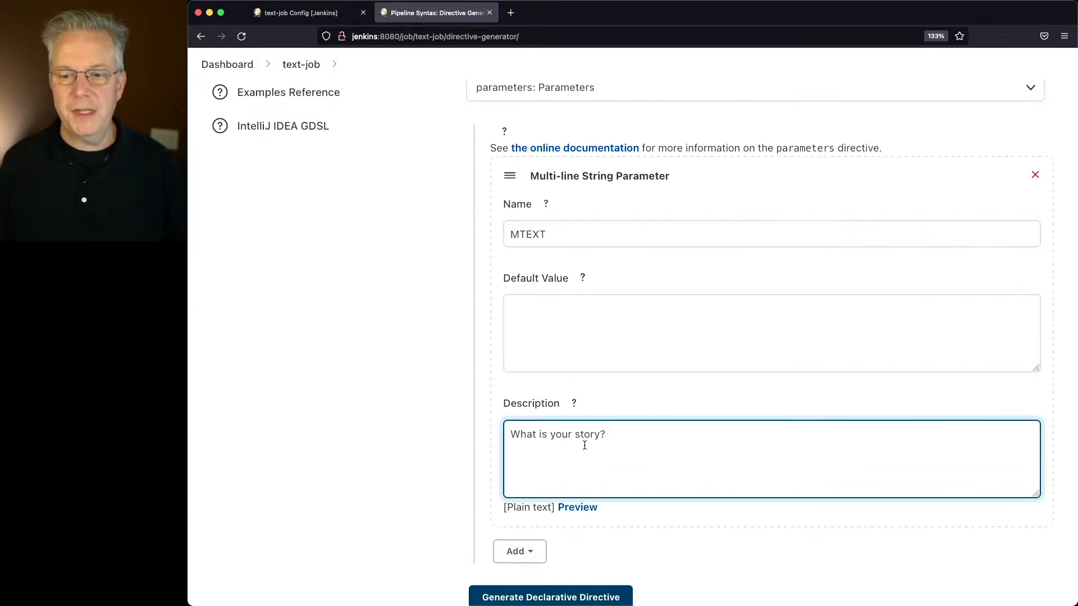
scroll(down, 3)
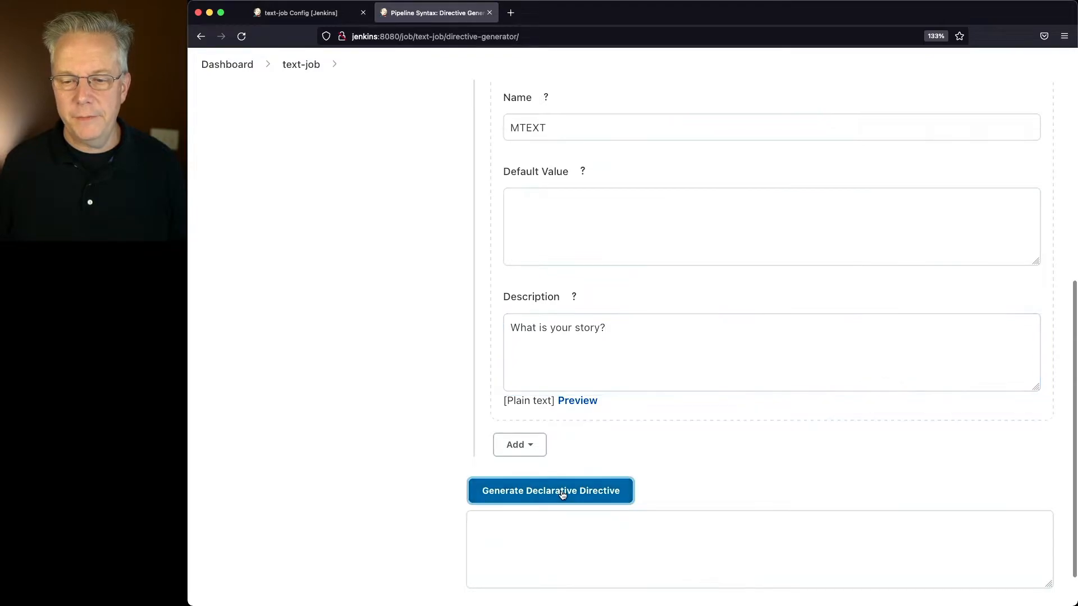
click(550, 491)
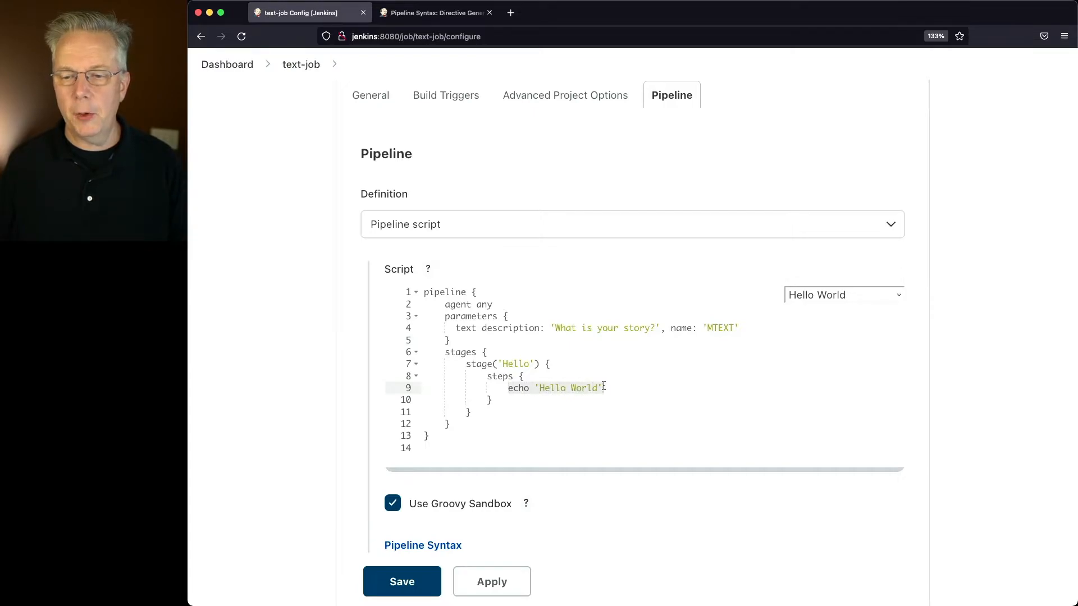
Step: Make the stage run sh "echo 'MTEXT': ${params.'MTEXT'}" and save the pipeline configuration
text(sh "echo 'MTEXT': ${params.'MTEXT'}")
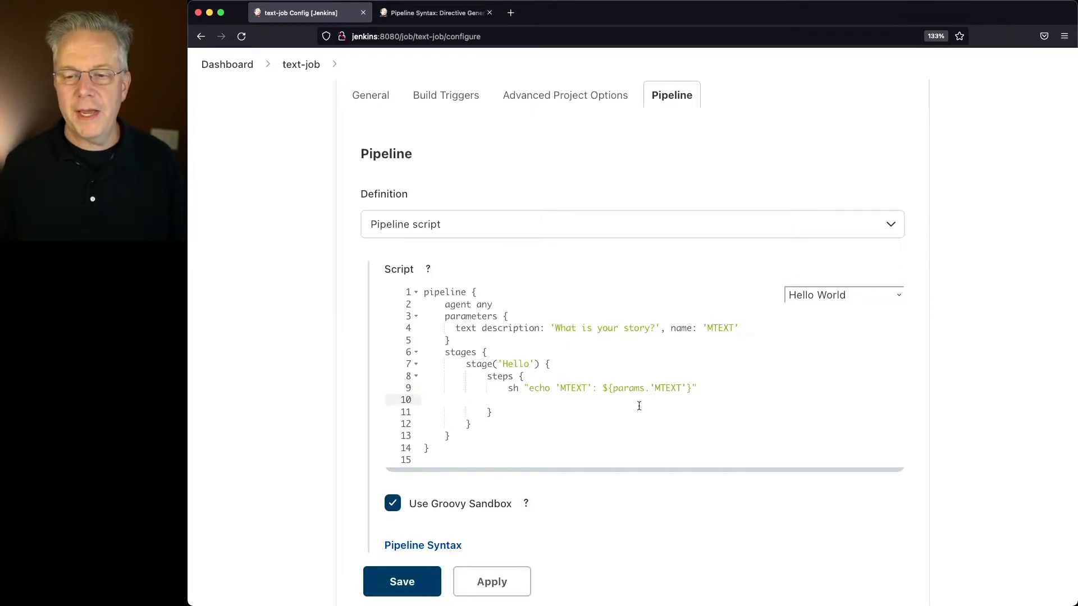
key(Backspace)
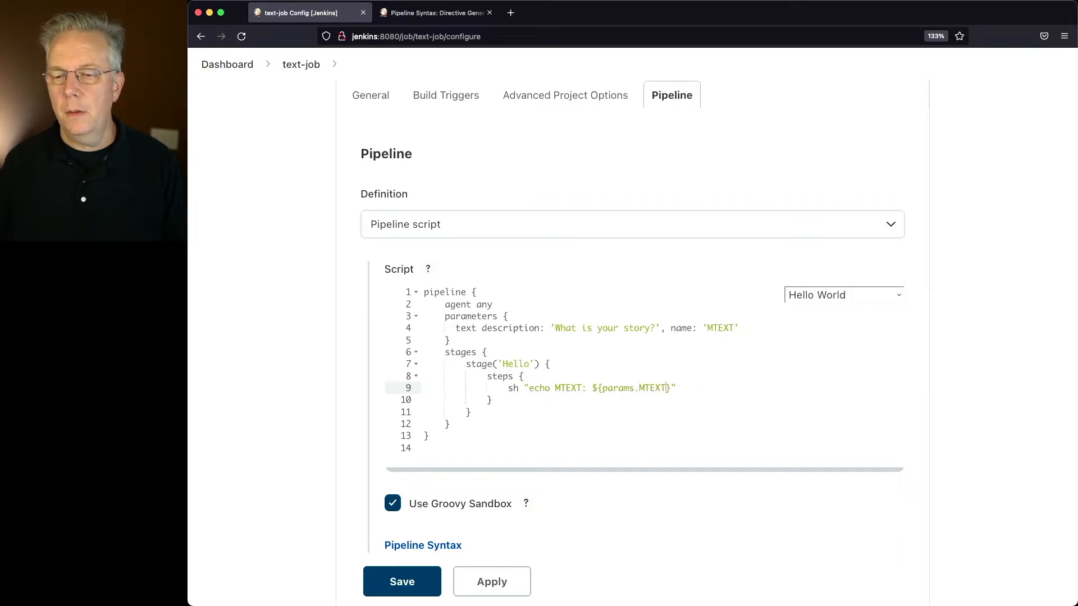
mouse_move(569, 396)
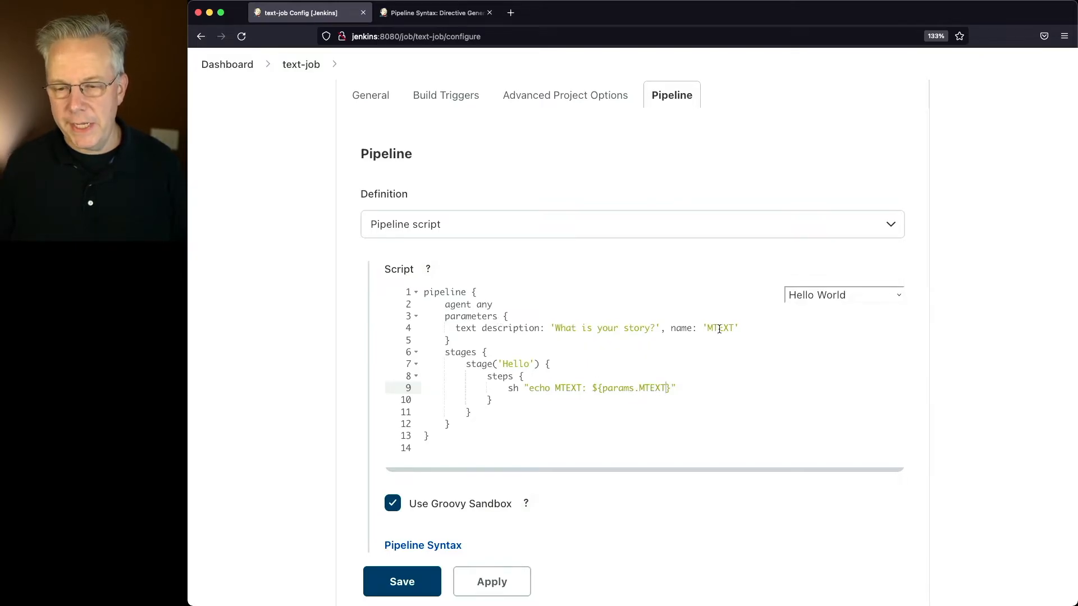
click(402, 581)
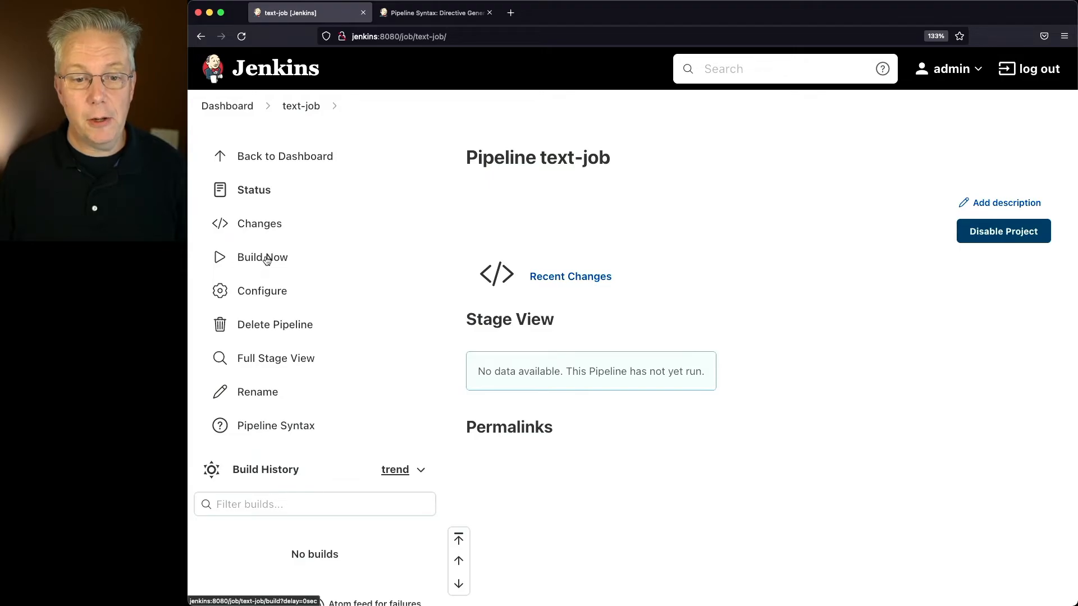
Step: Run build #1 of text-job so the job registers its MTEXT parameter
click(261, 256)
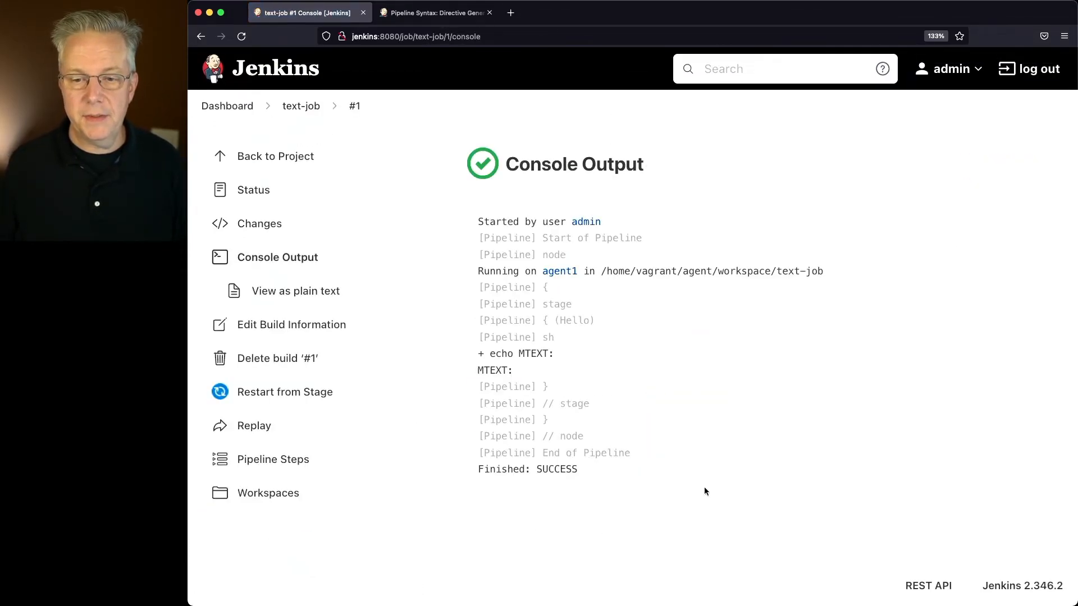
mouse_move(581, 372)
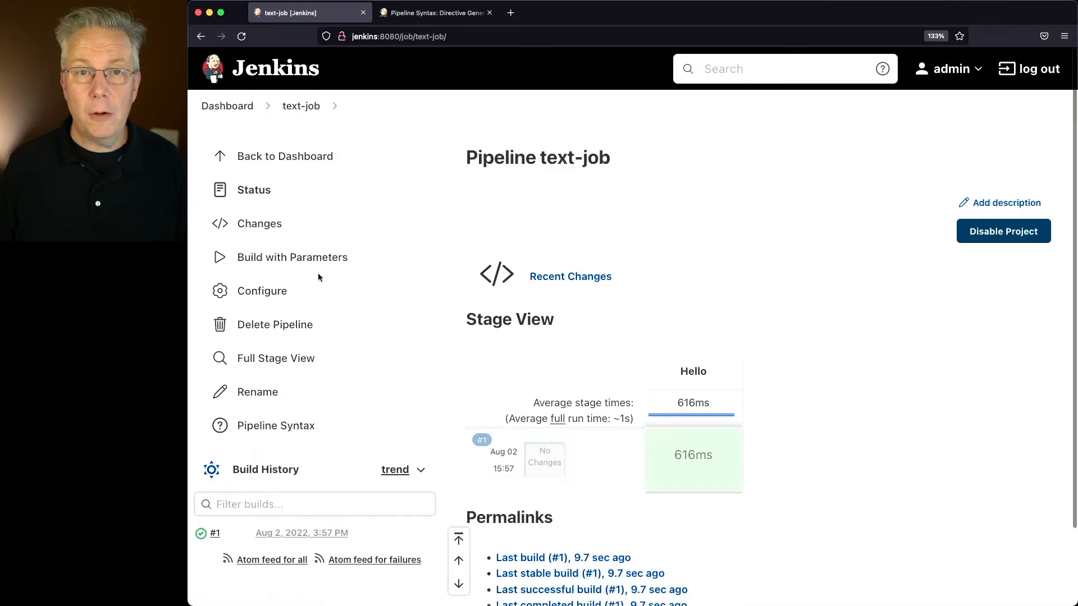
mouse_move(320, 270)
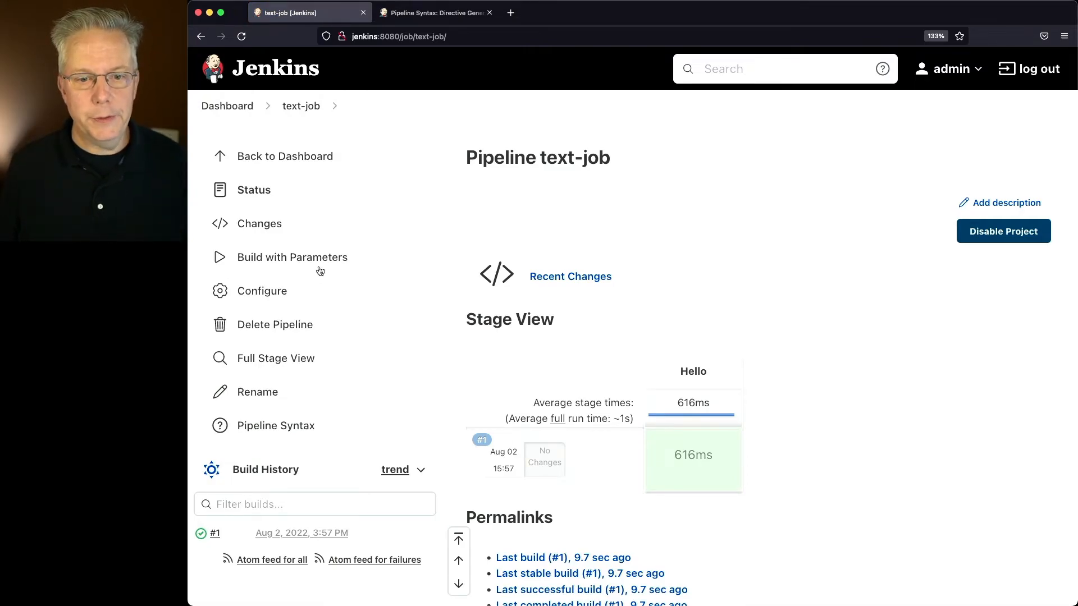
Step: Reopen text-job's configuration to see the MTEXT multi-line string parameter listed
click(262, 291)
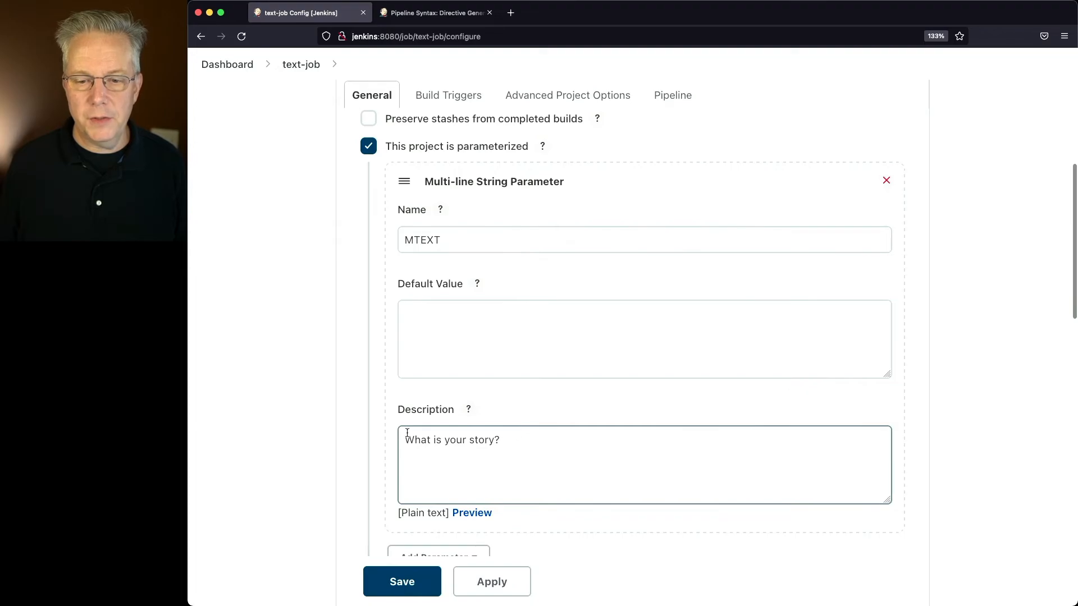
mouse_move(301, 64)
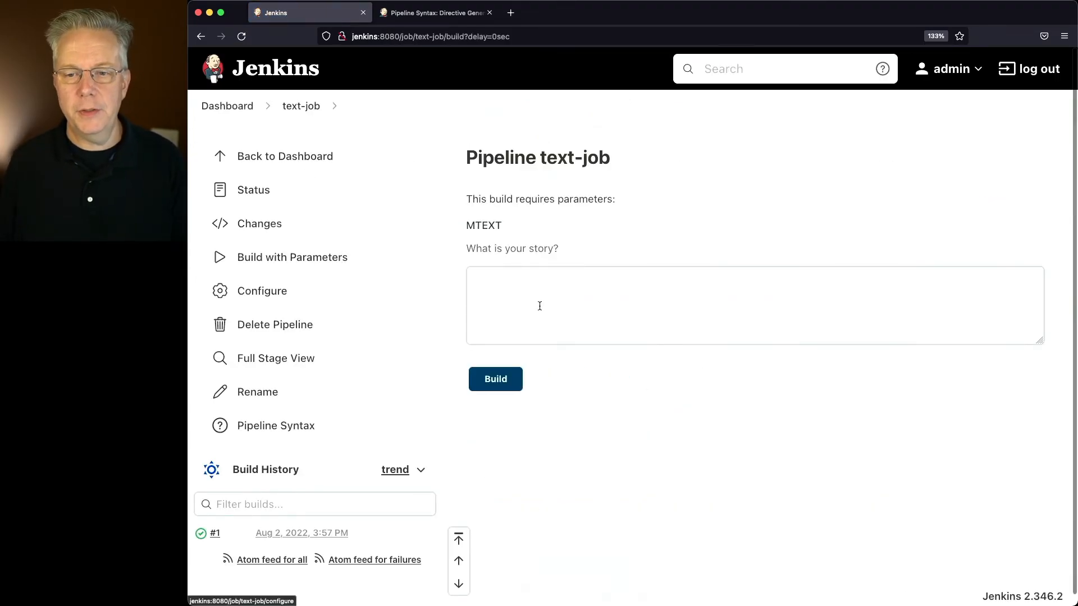
Step: Run build #2 with MTEXT set to 'Today is Monday. And It was a good day....'
text(Today is Monday)
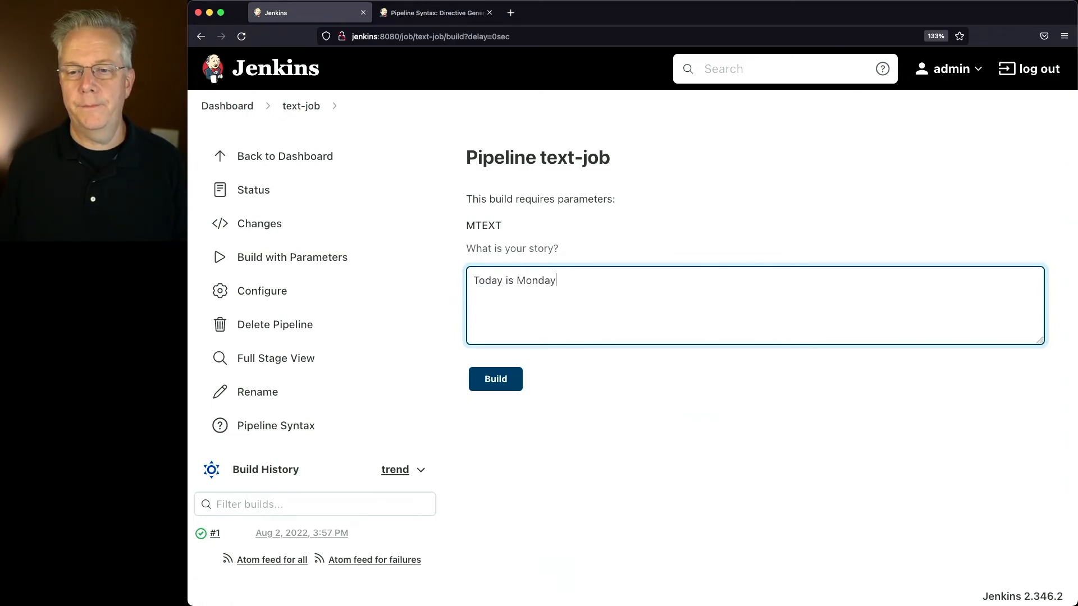
text(. And It was a)
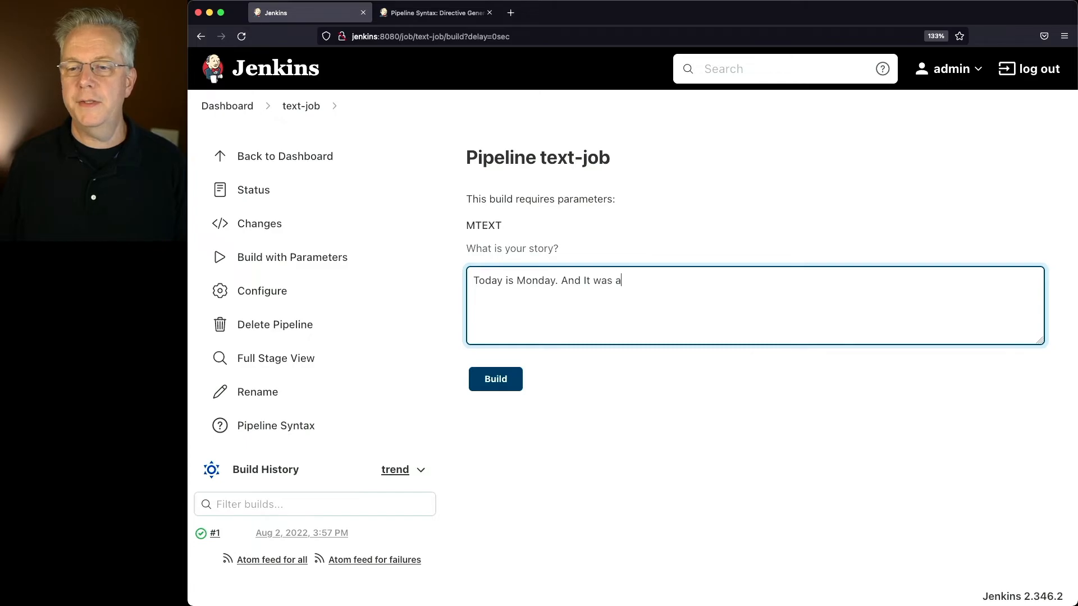
text(good day....)
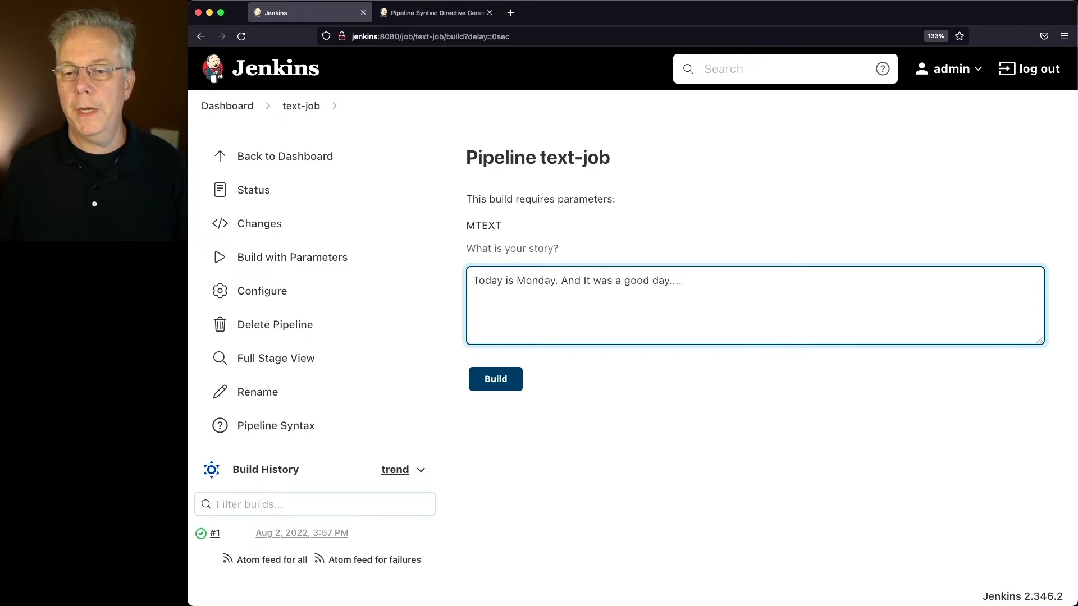
click(496, 379)
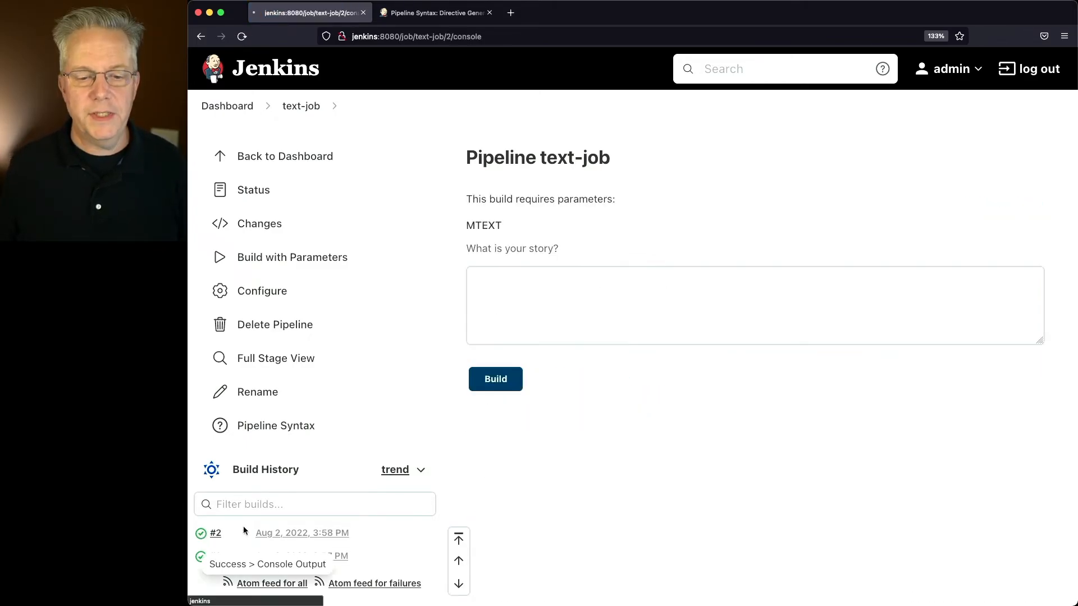